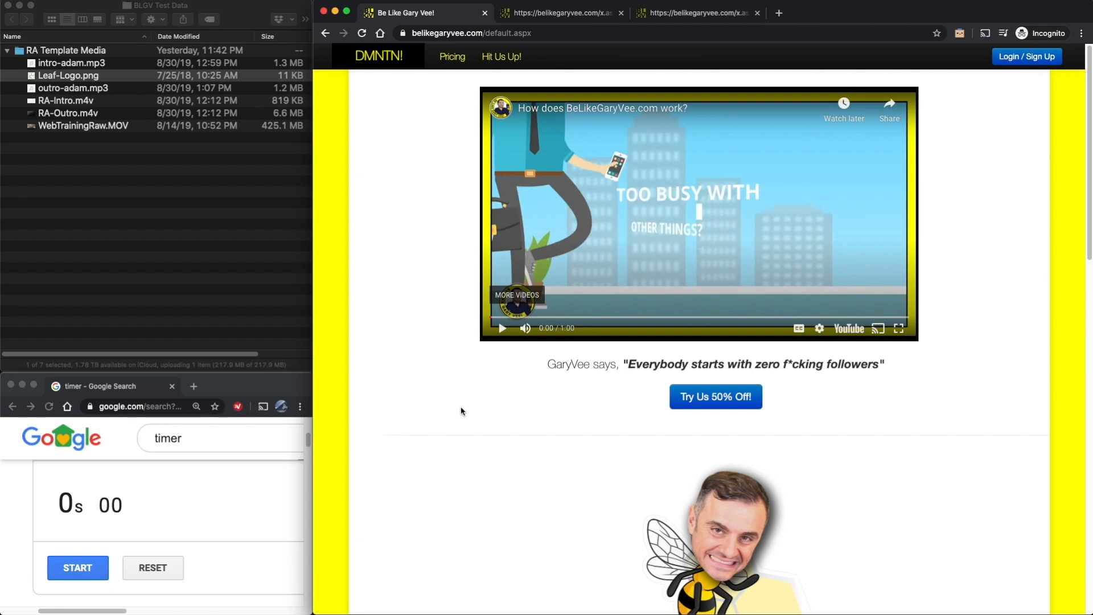
mouse_move(395, 441)
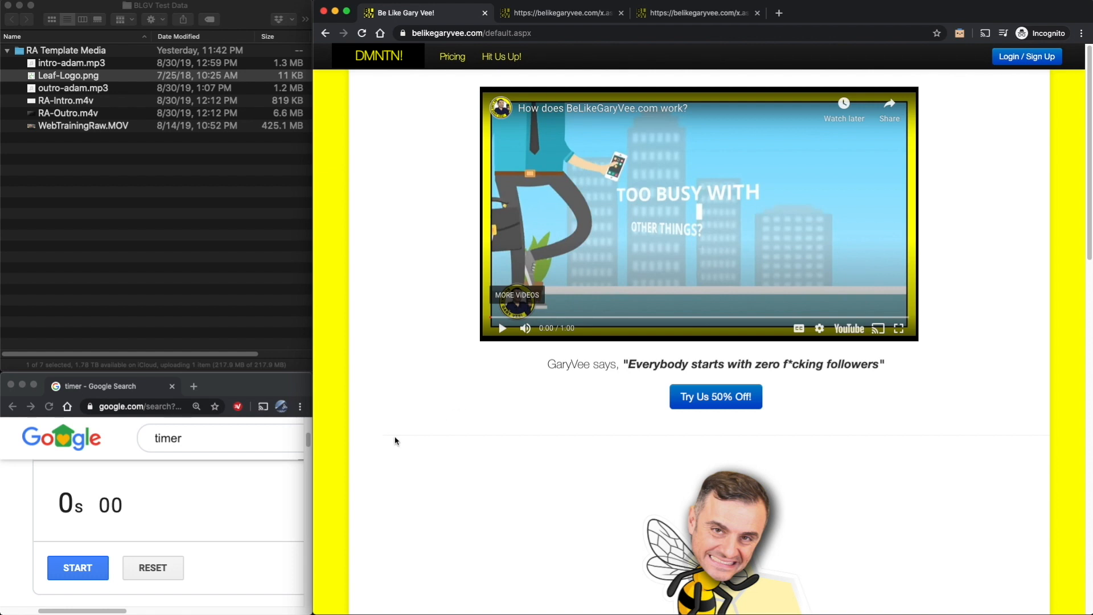
mouse_move(294, 304)
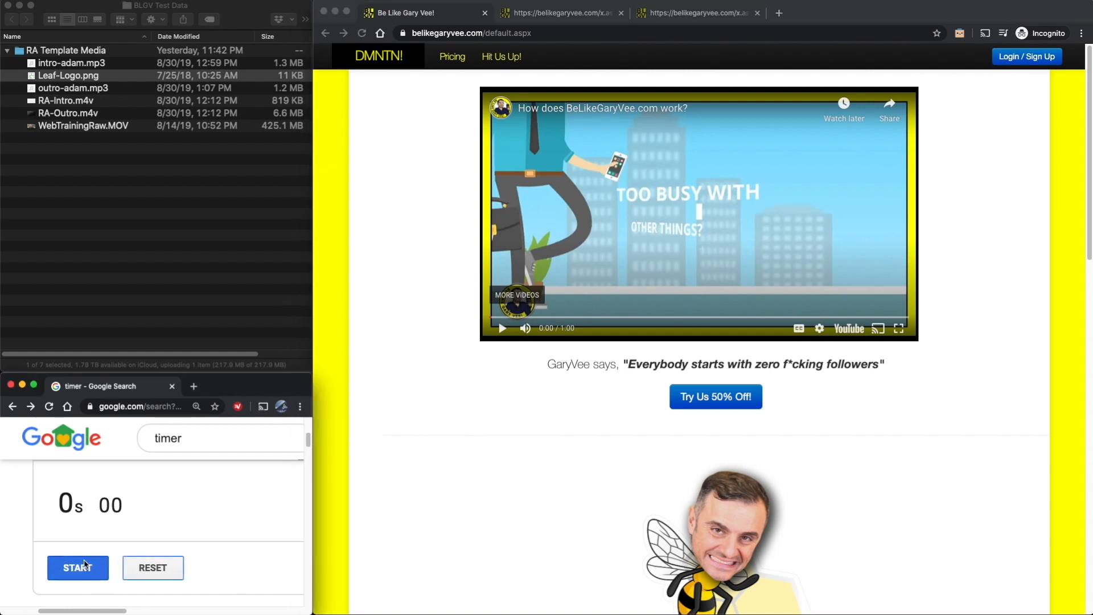
Start the stopwatch, sign in, and go from the FAQ to Contact Us
left_click(1026, 56)
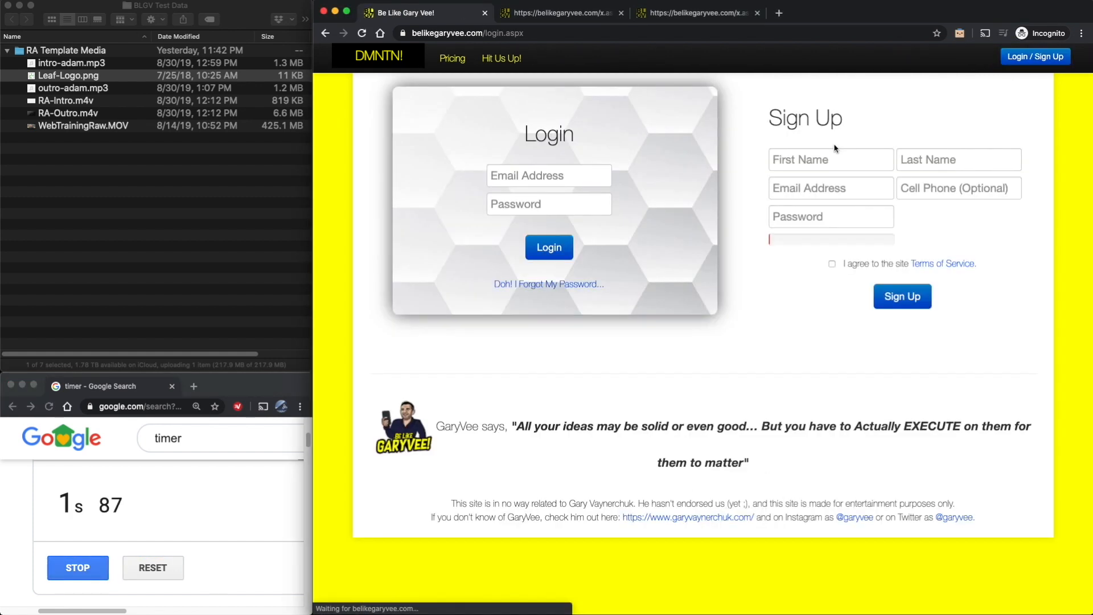
left_click(901, 296)
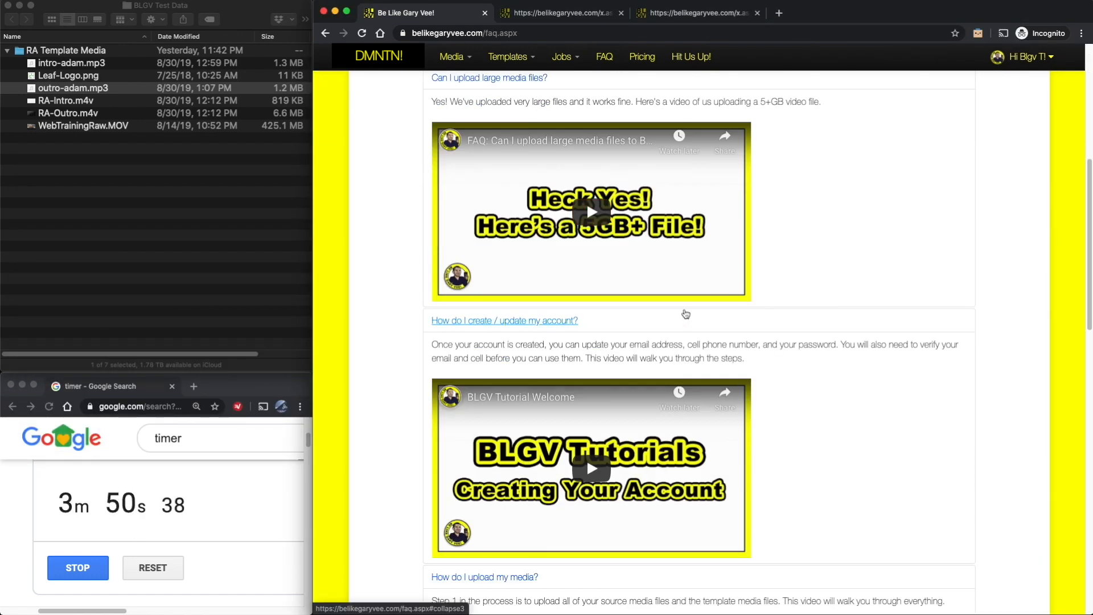
left_click(690, 56)
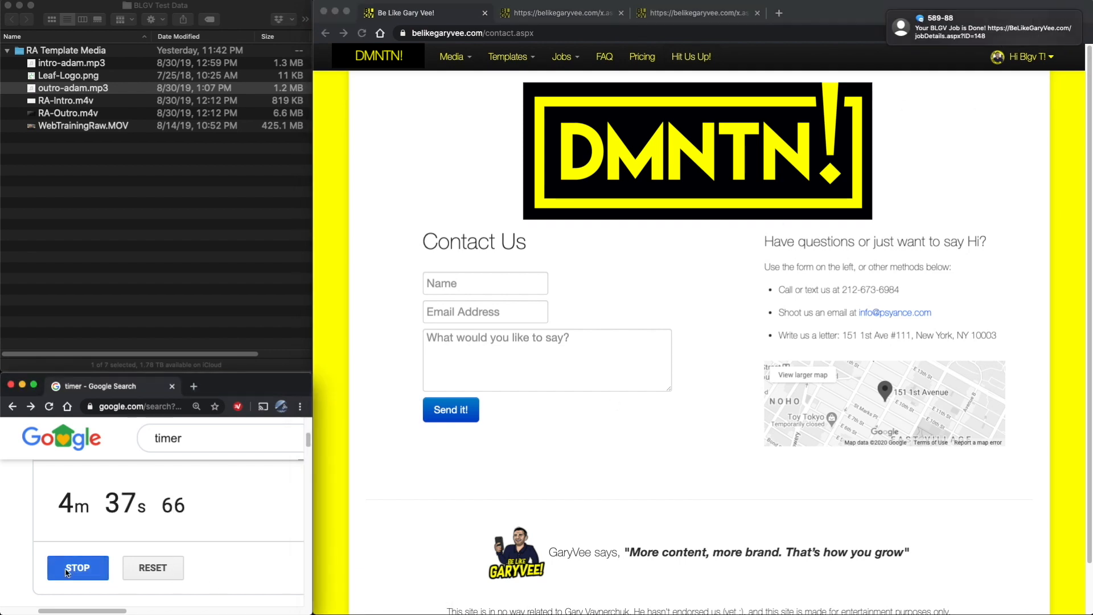
Stop the stopwatch and read the 'Your BLGV Job is Done!' text in Messages
left_click(78, 567)
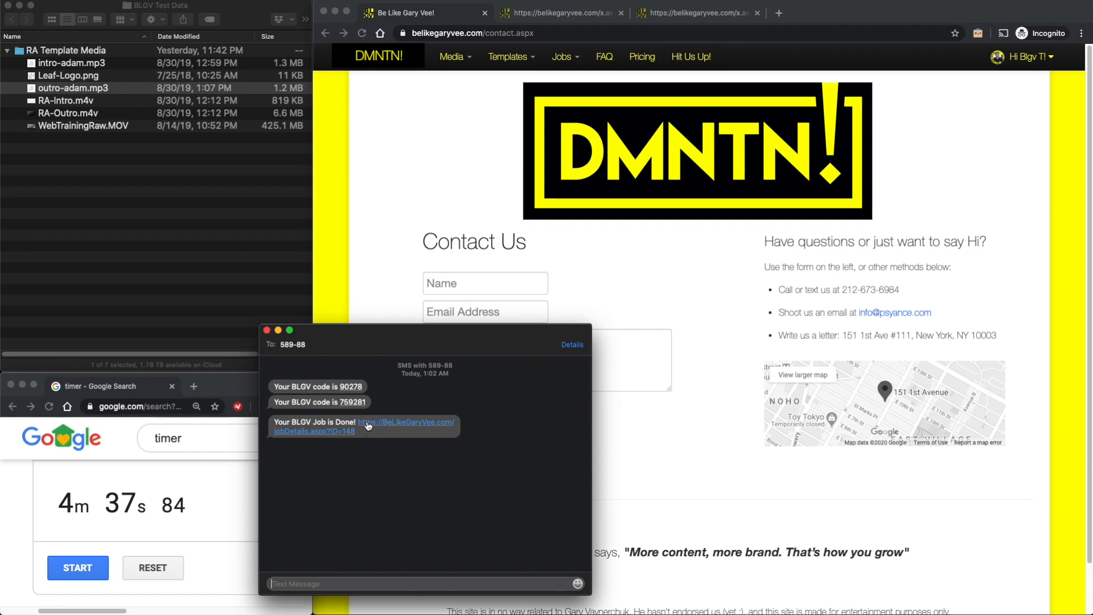
mouse_move(329, 354)
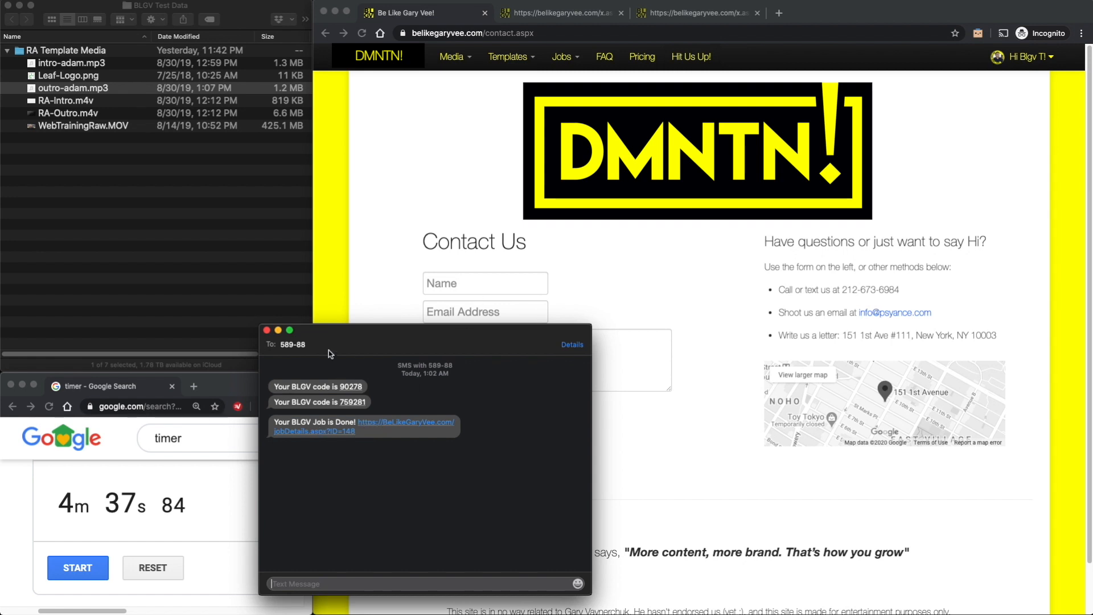
left_click(266, 329)
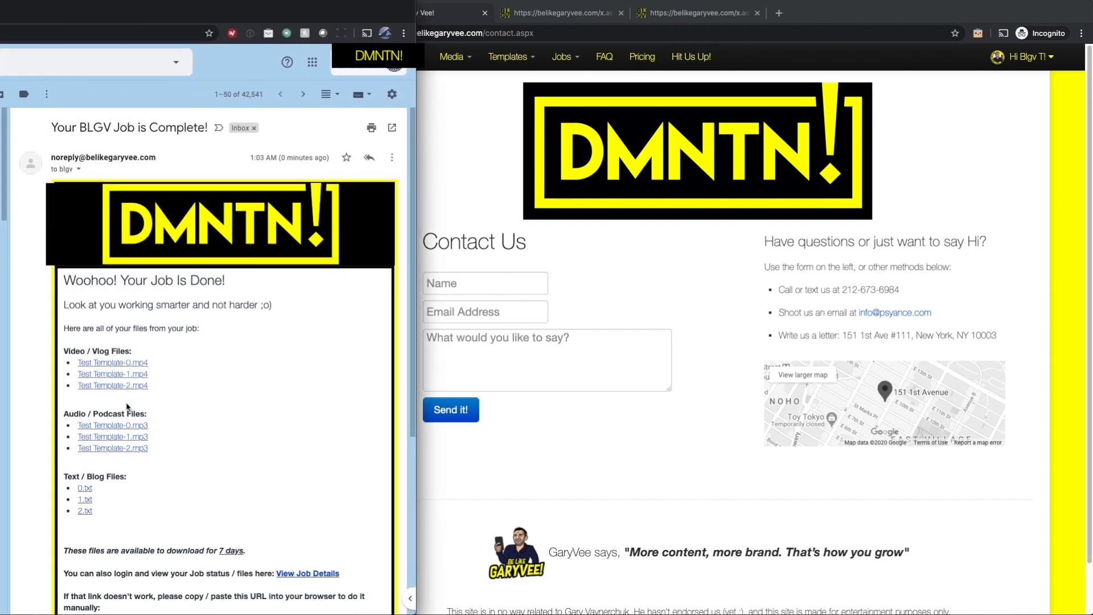
mouse_move(97, 577)
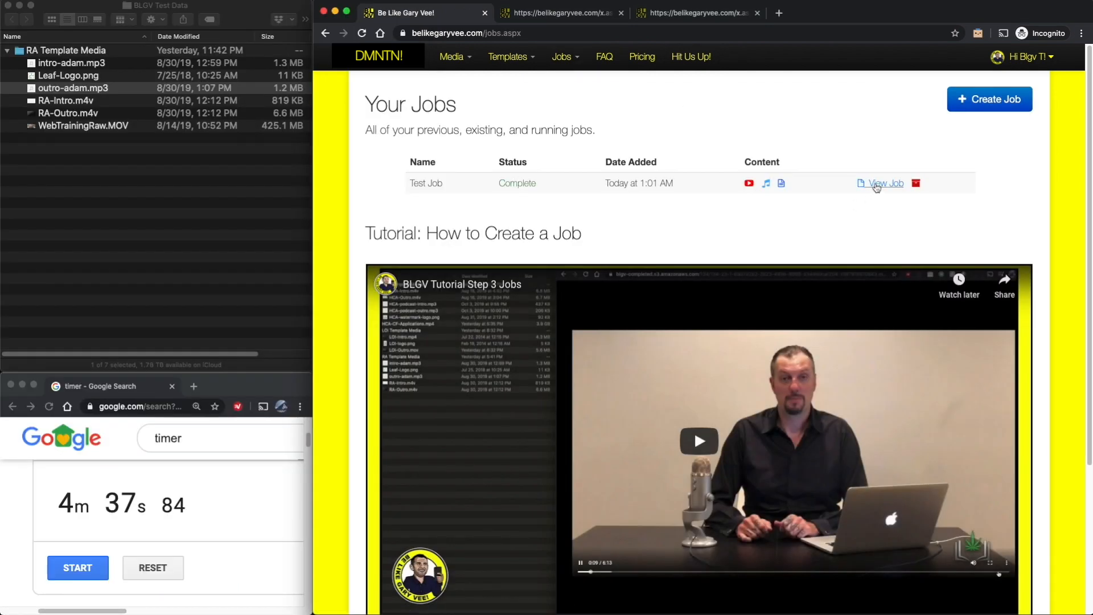
View Test Job's details listing nine video, audio and text files
left_click(885, 183)
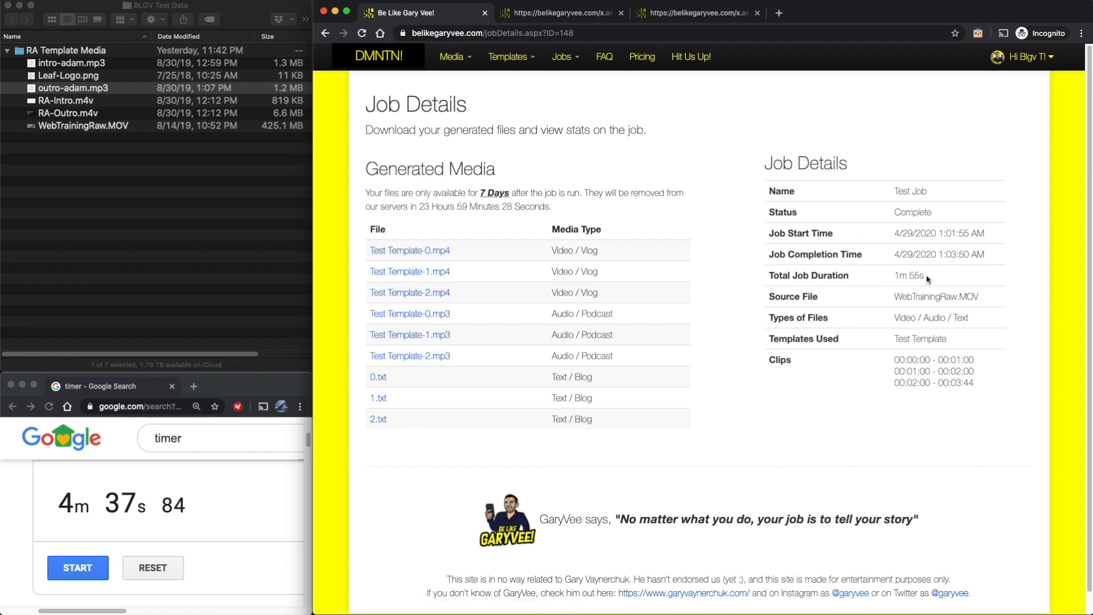
mouse_move(751, 503)
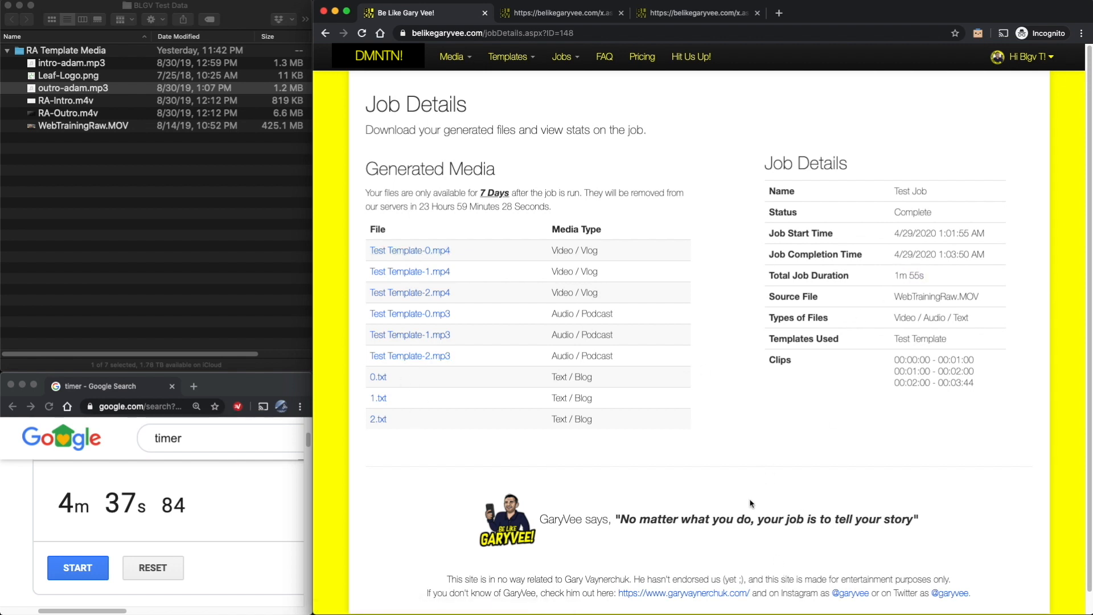
mouse_move(604, 481)
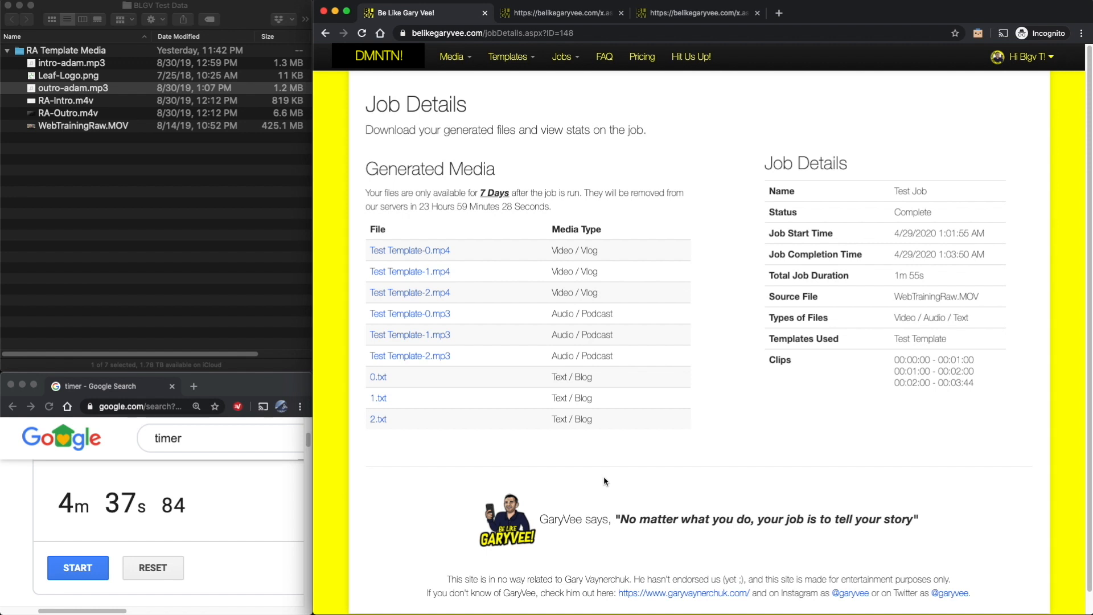
mouse_move(640, 71)
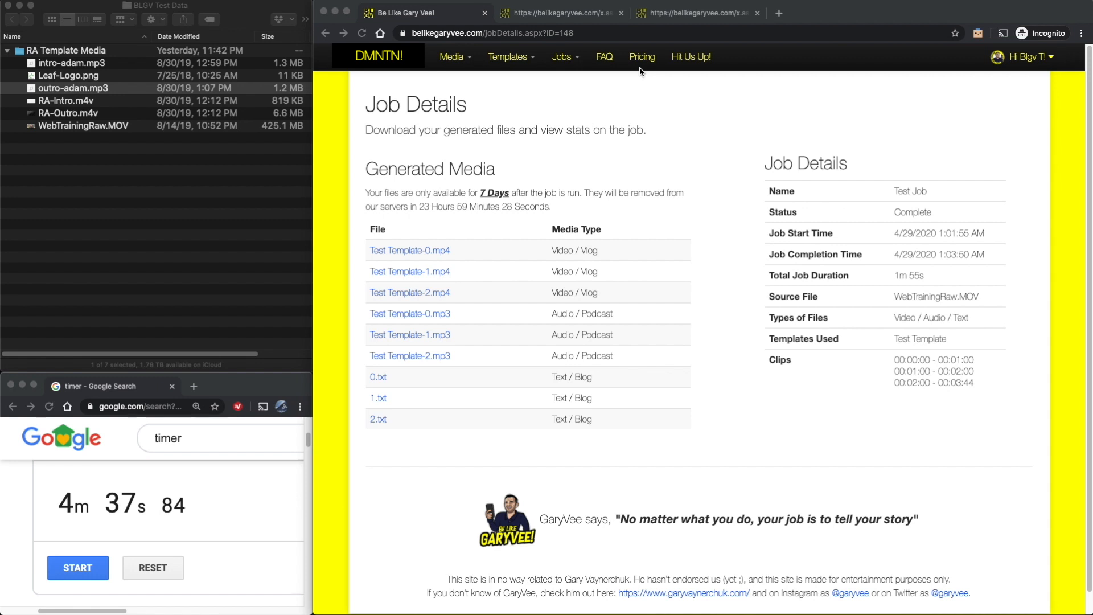
mouse_move(650, 166)
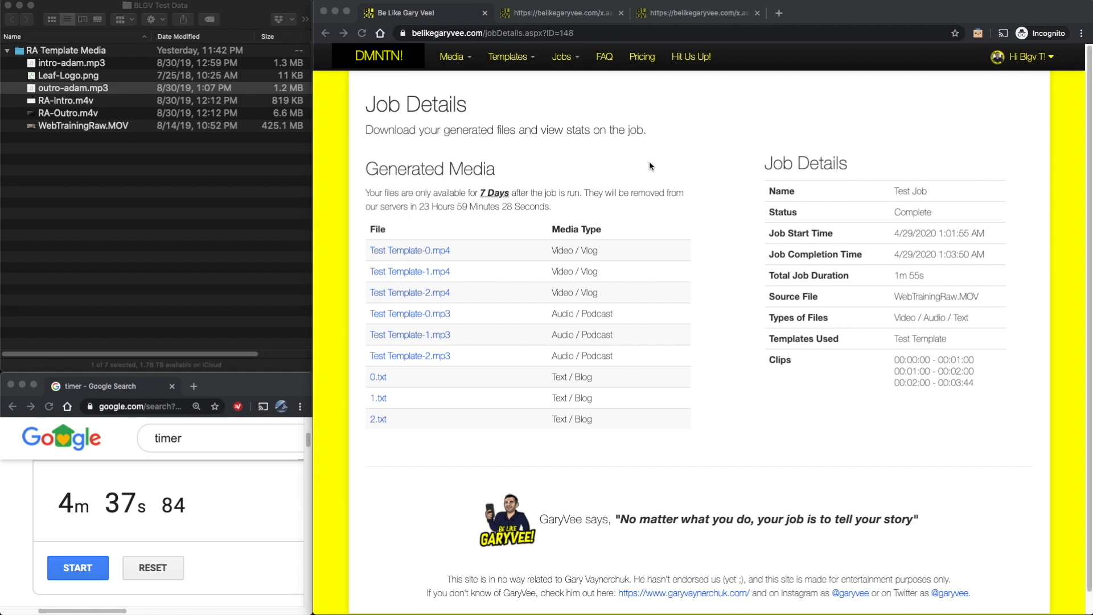